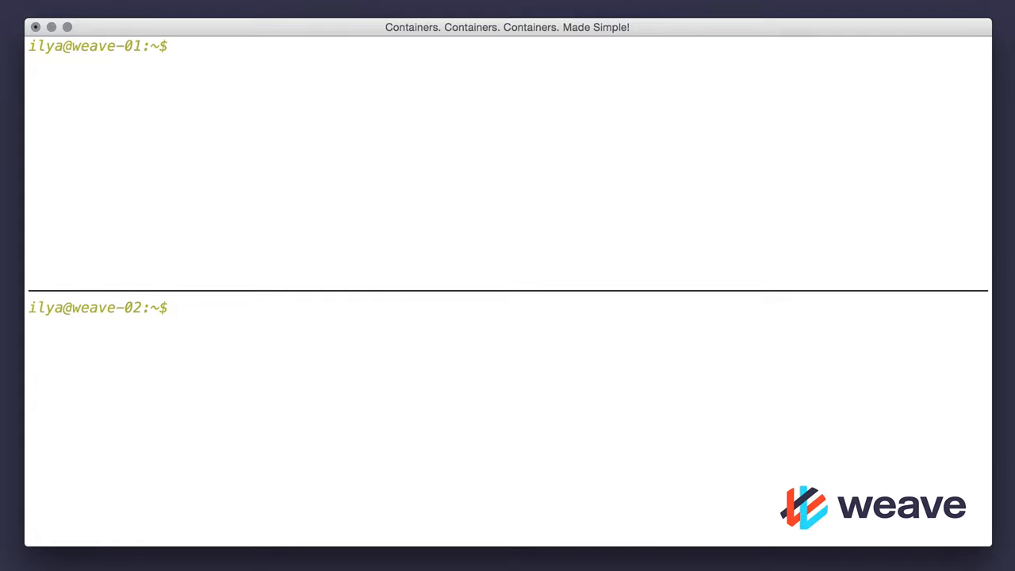
{"action": "type", "text": "sudo curl -s -L git.io/weave -o /usr/local/bin/weave"}
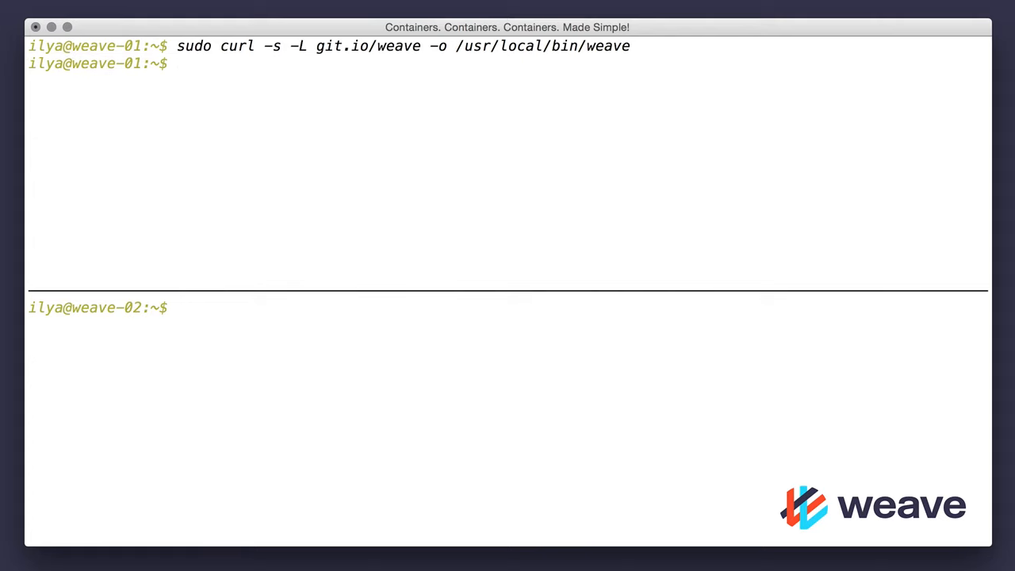
{"action": "type", "text": "sudo curl -s -L git.io/weave -o /usr/local/bin/weave"}
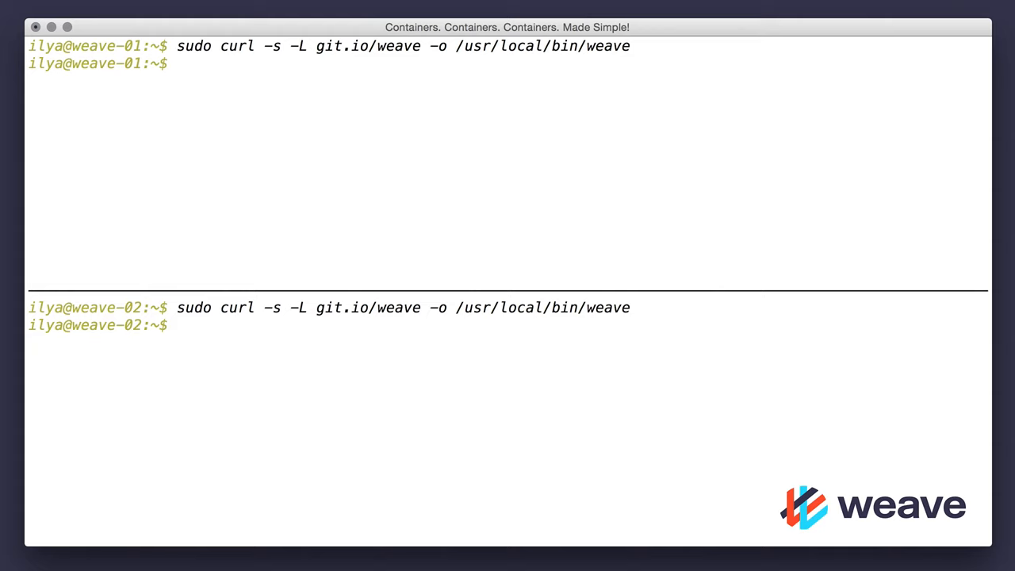
{"action": "type", "text": "sudo chmod a+x /usr/local/bin/weave"}
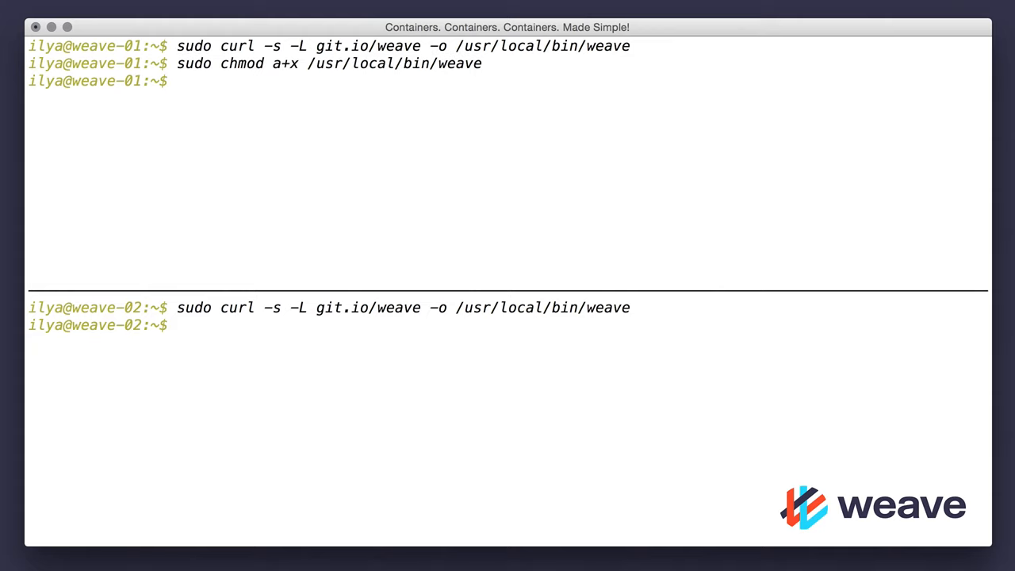
{"action": "type", "text": "sudo chmod a+x /usr/local/bin/weave"}
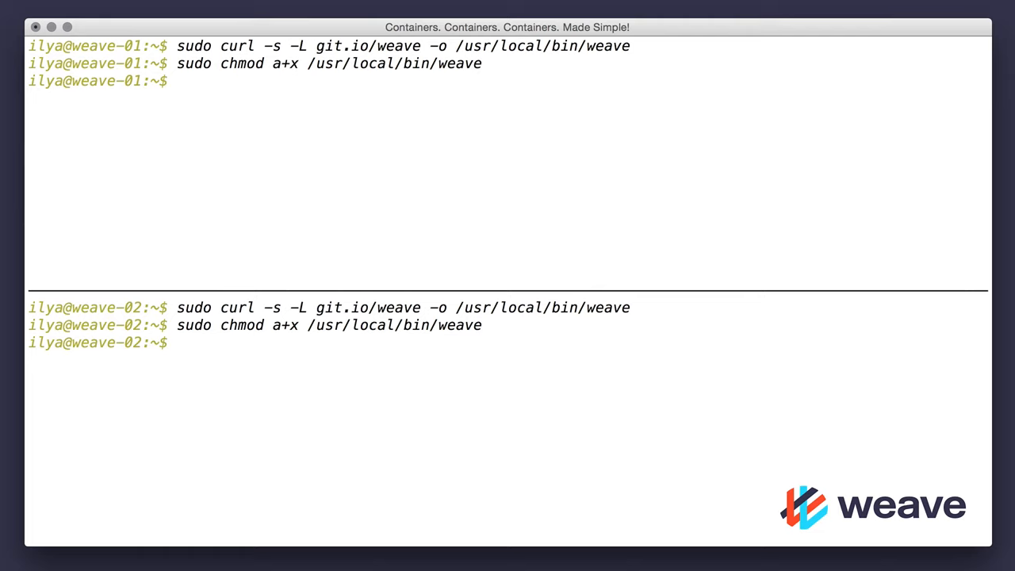
{"action": "type", "text": "weave l"}
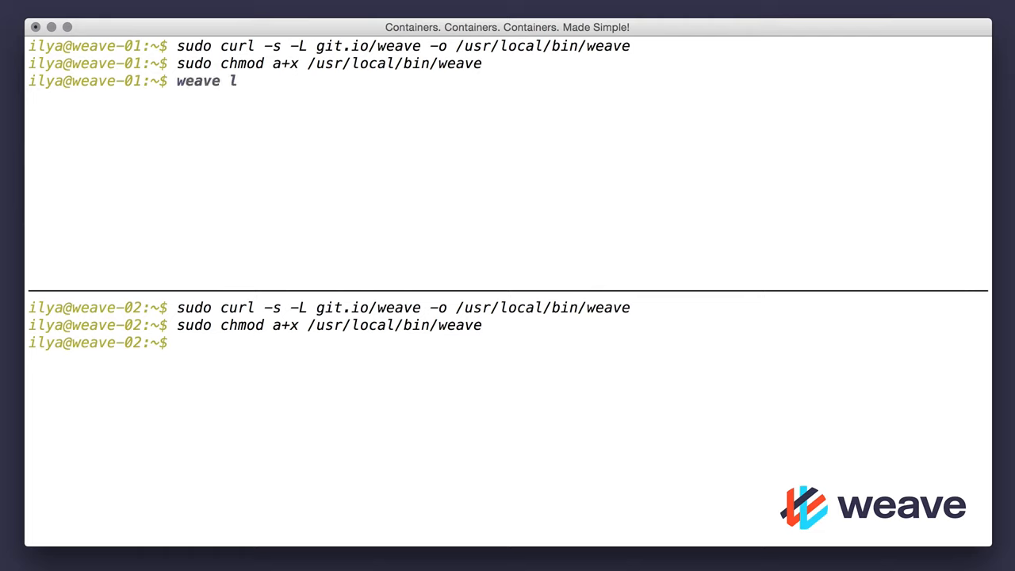
{"action": "type", "text": "aunch"}
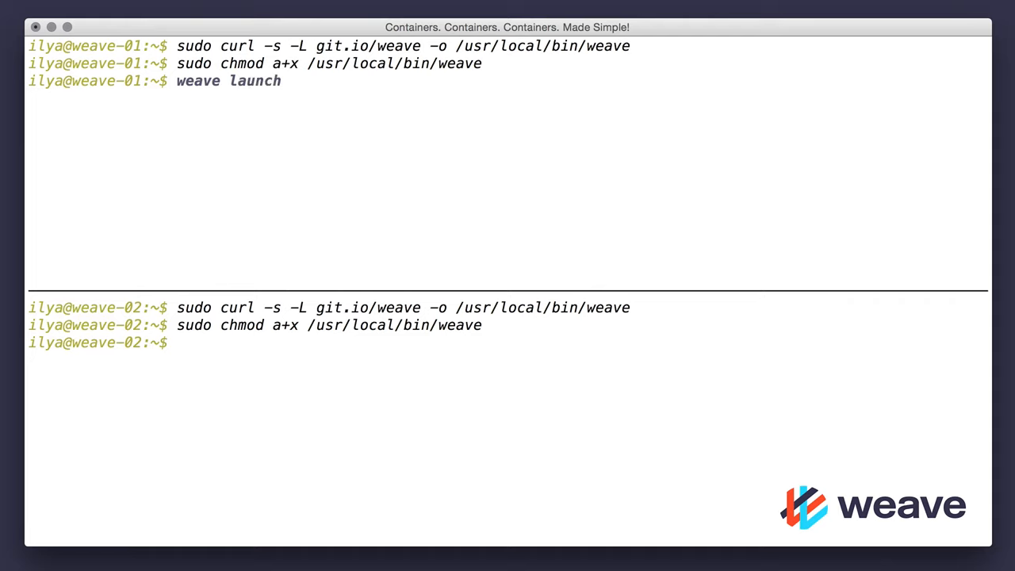
{"action": "type", "text": "weave-02"}
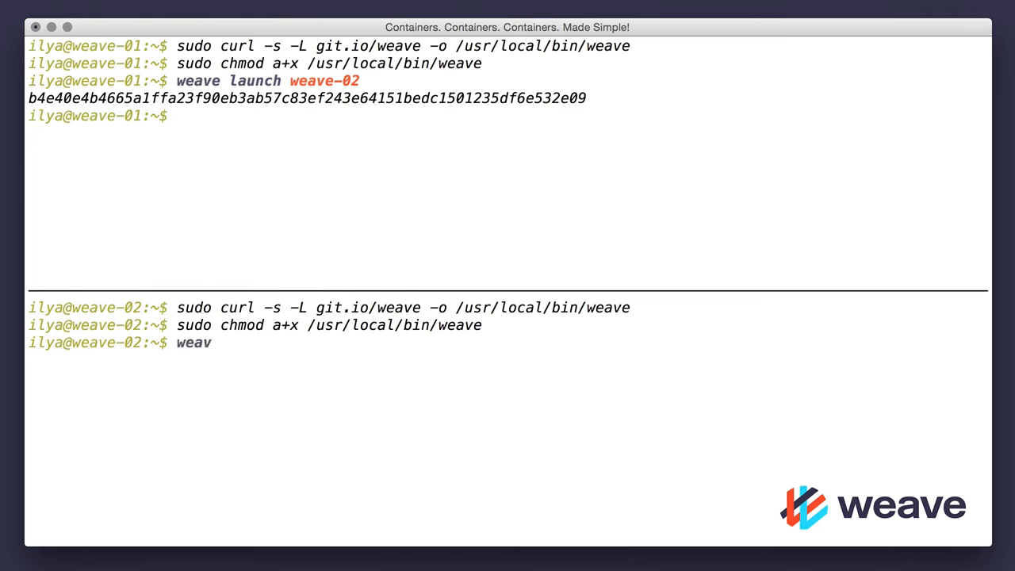
{"action": "type", "text": "e launch"}
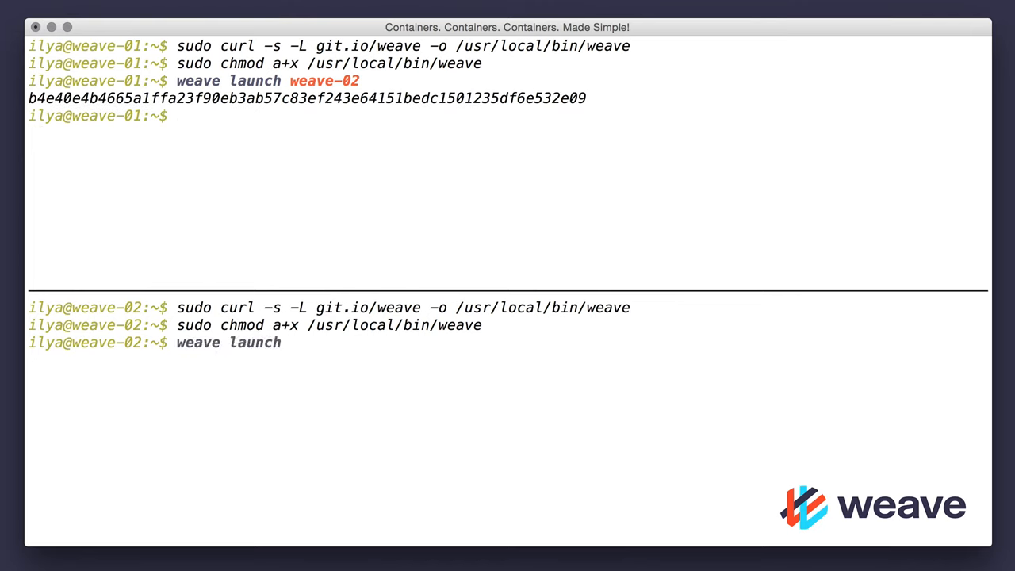
{"action": "type", "text": "weave-01"}
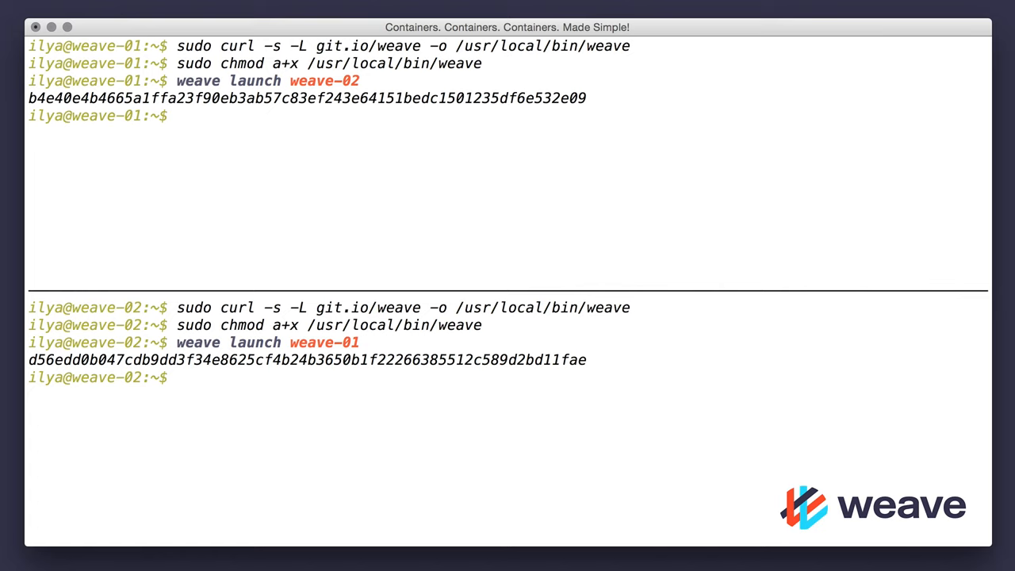
{"action": "type", "text": "w"}
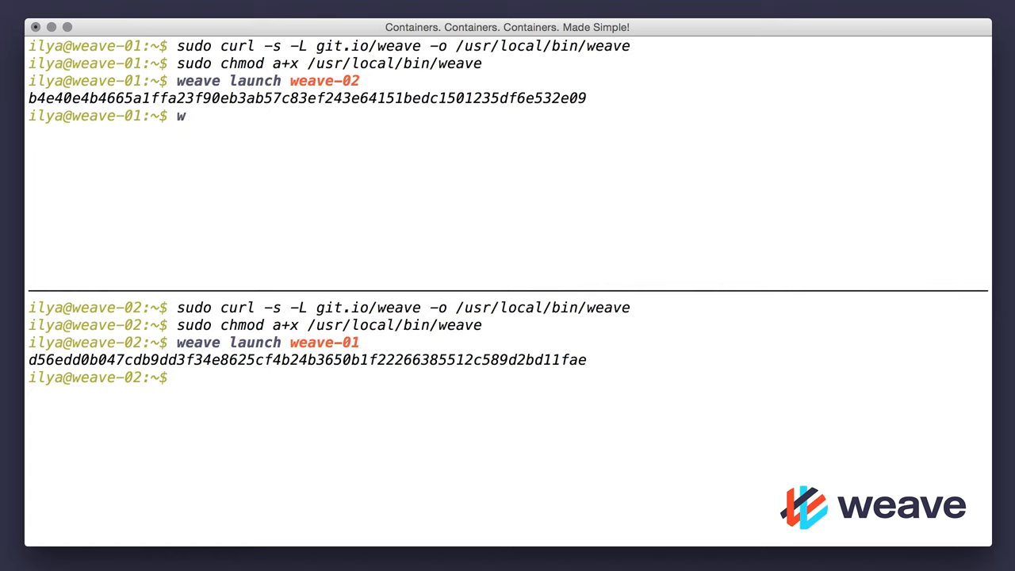
{"action": "type", "text": "eave env"}
{"action": "type", "text": "eval"}
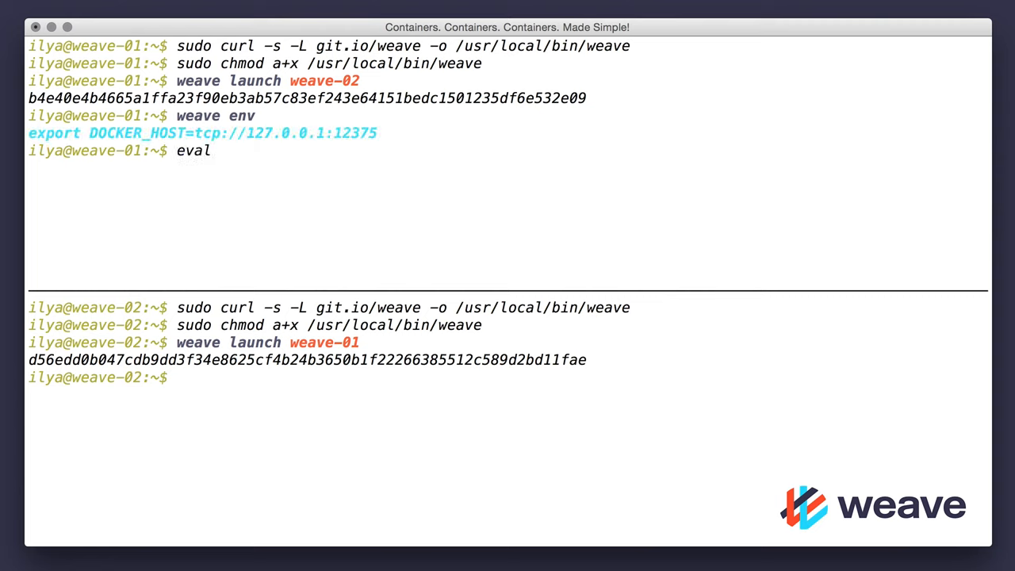
{"action": "type", "text": "$(weave env"}
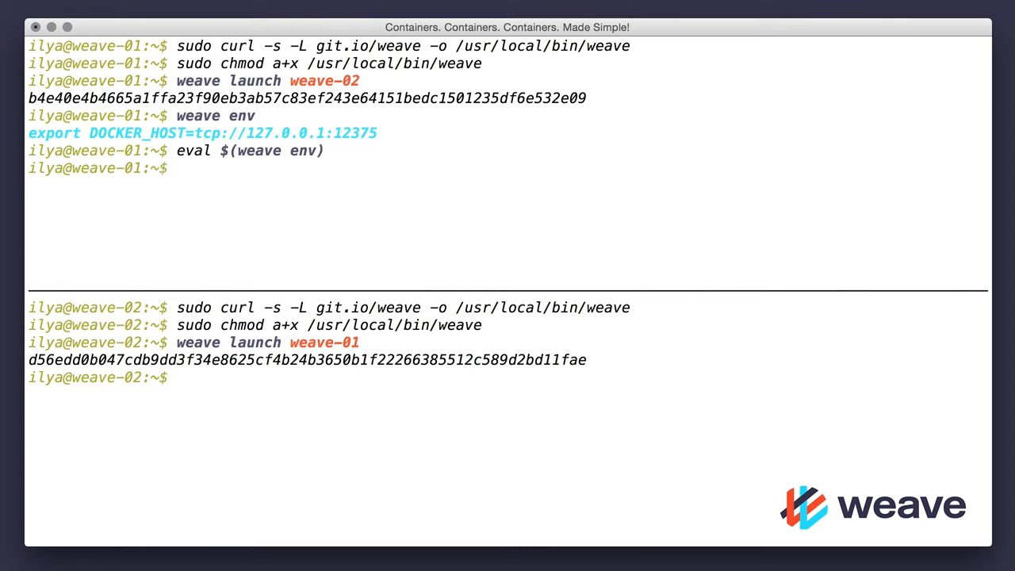
{"action": "type", "text": "eval $(weave env"}
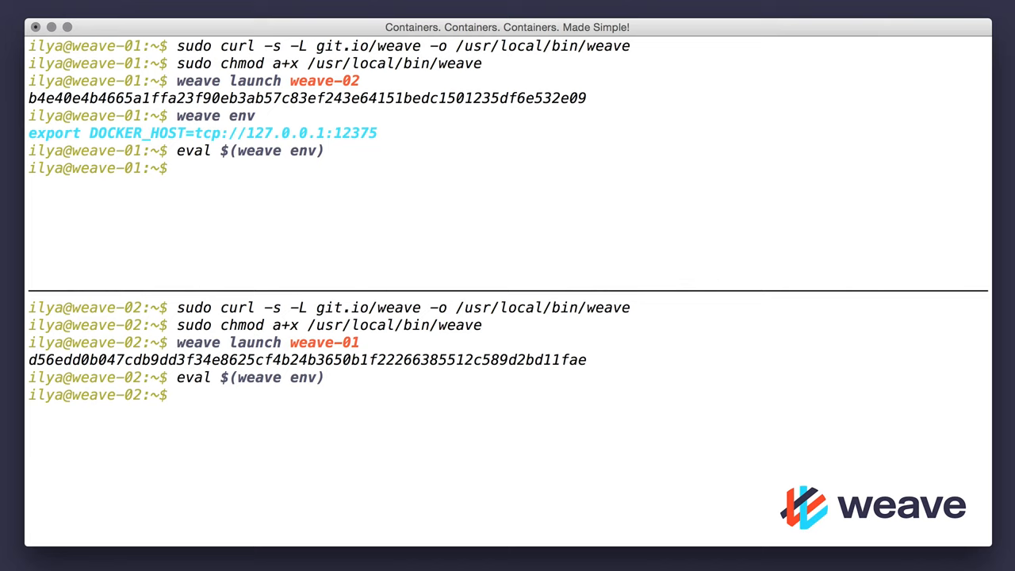
{"action": "type", "text": "cle"}
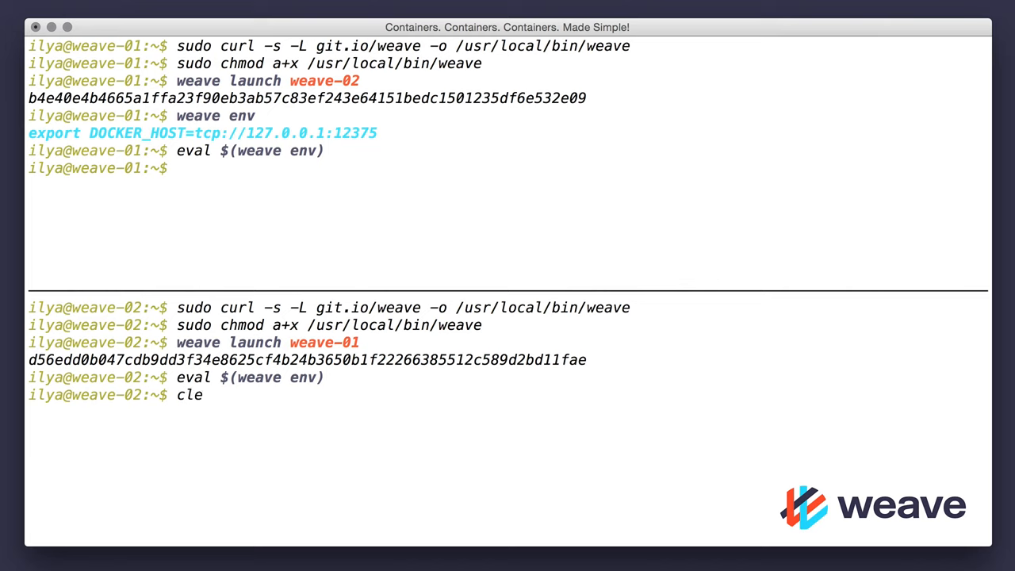
{"action": "type", "text": "ar"}
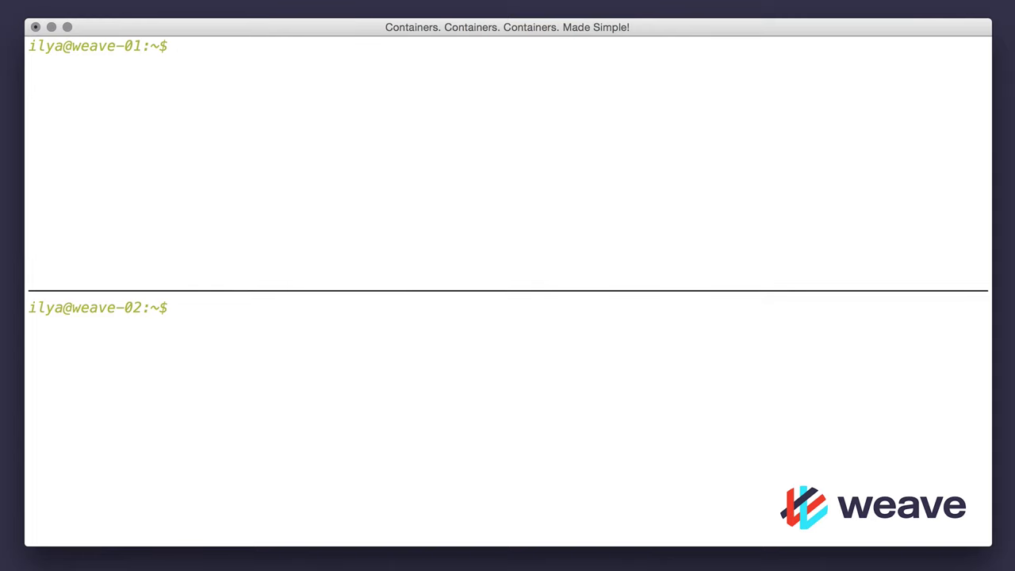
{"action": "type", "text": "d"}
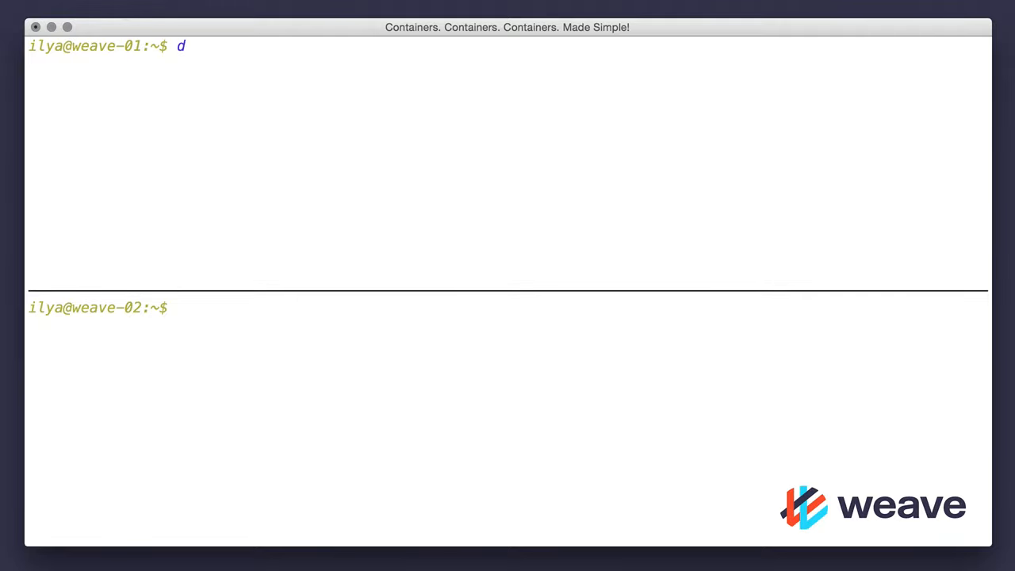
{"action": "type", "text": "ocker run"}
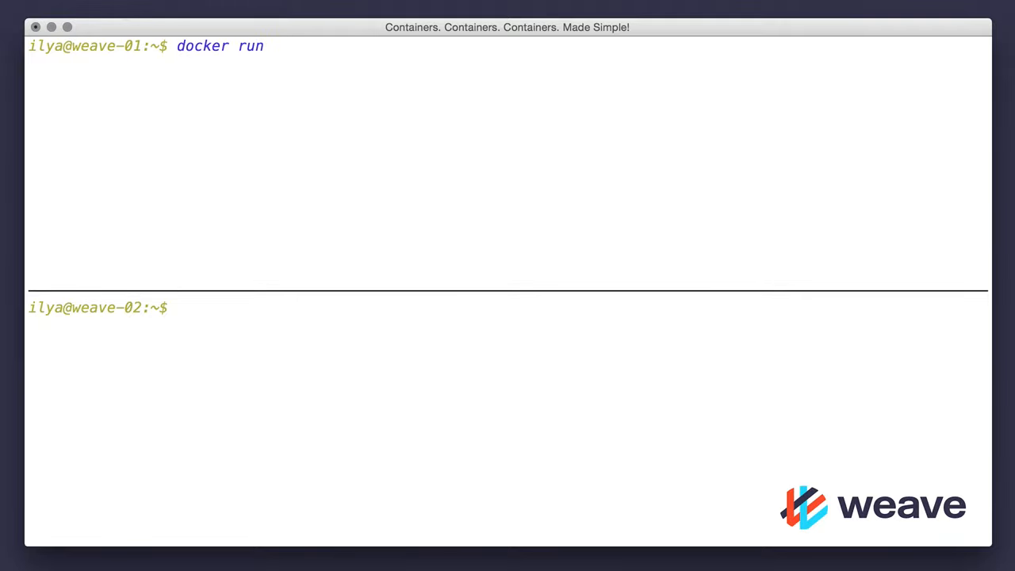
{"action": "type", "text": "--name hello"}
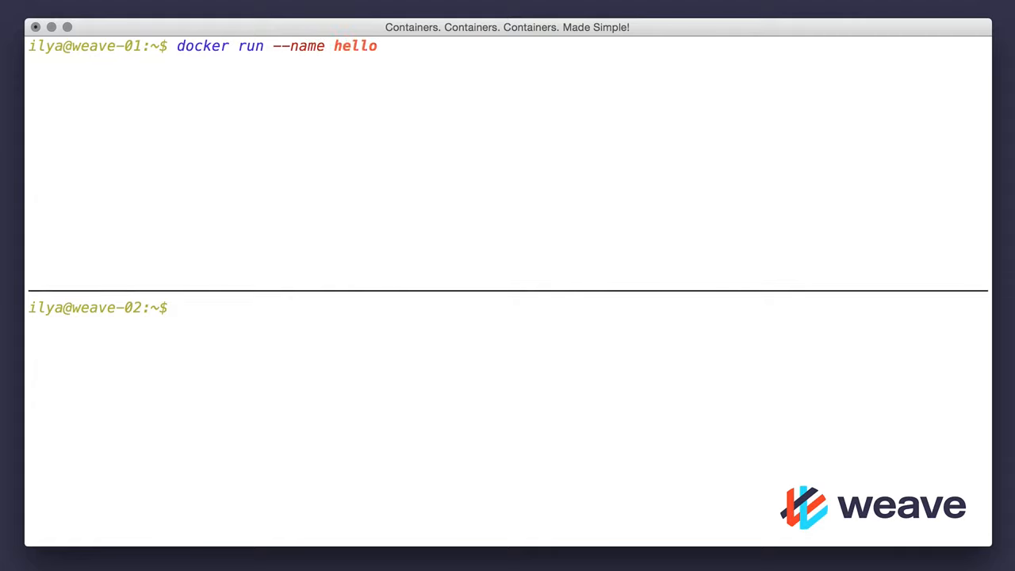
{"action": "type", "text": "ubuntu"}
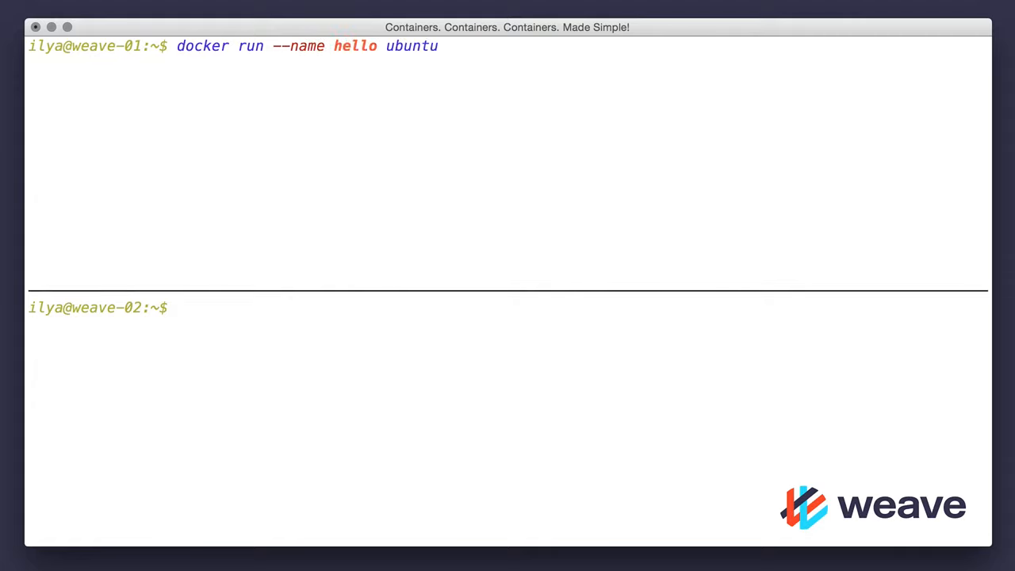
{"action": "type", "text": "netcat"}
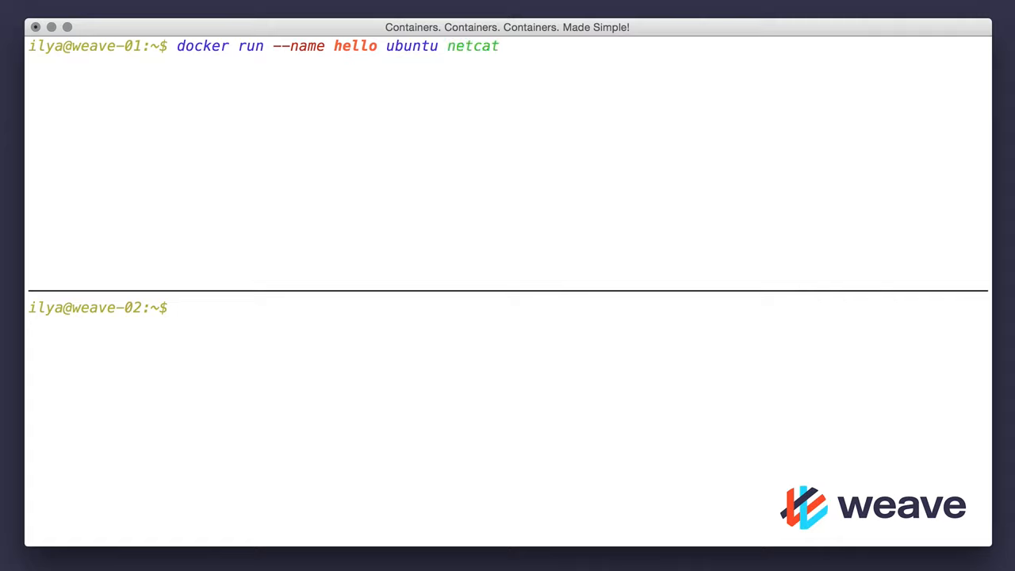
{"action": "type", "text": "-lk"}
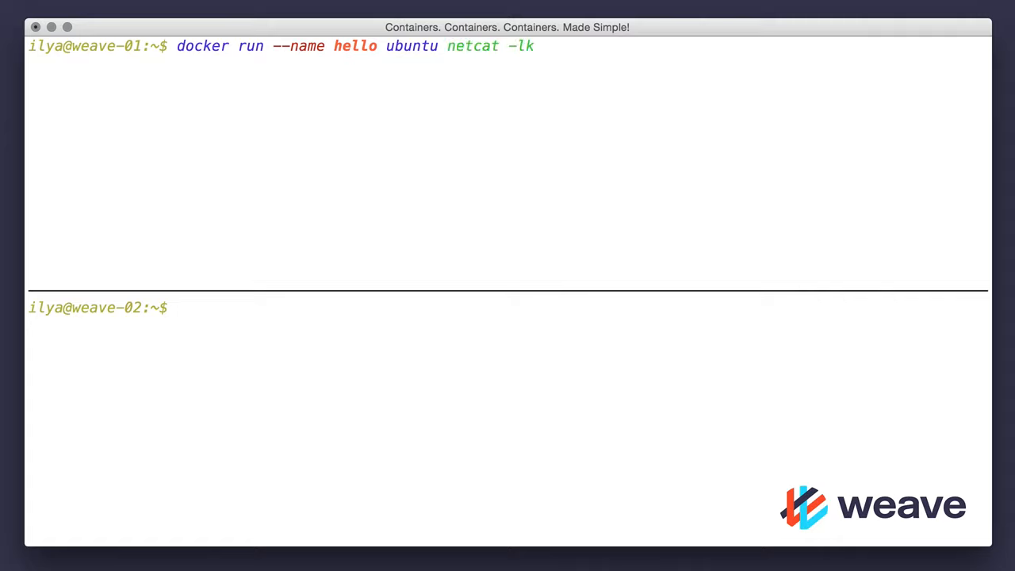
{"action": "type", "text": "1234"}
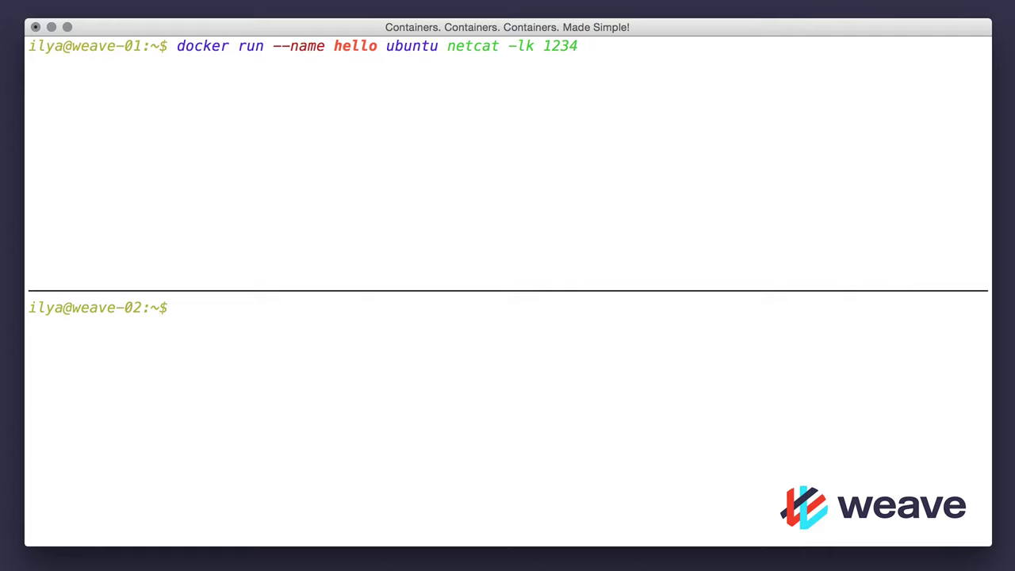
{"action": "type", "text": "docker run -ti"}
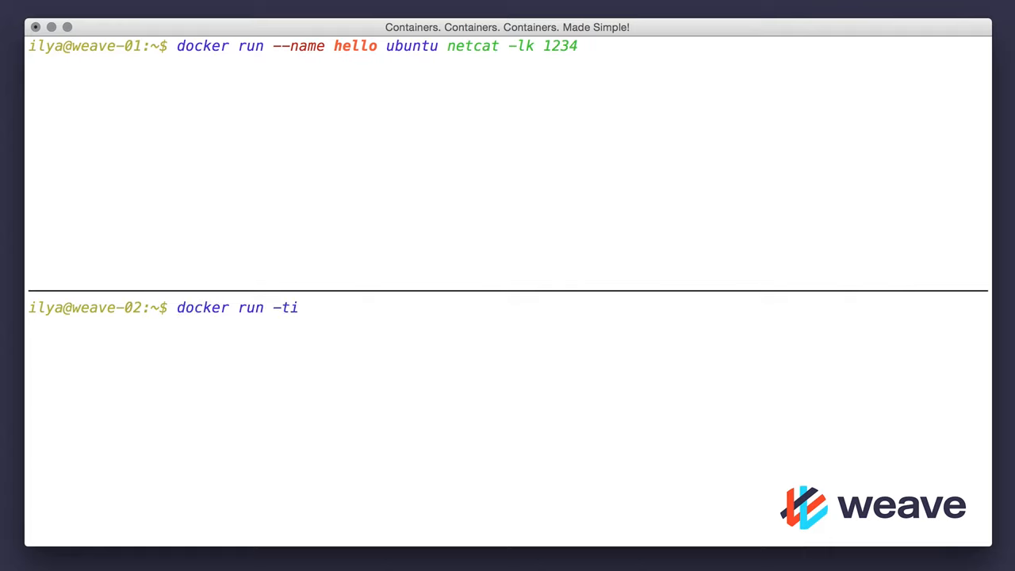
{"action": "type", "text": "u"}
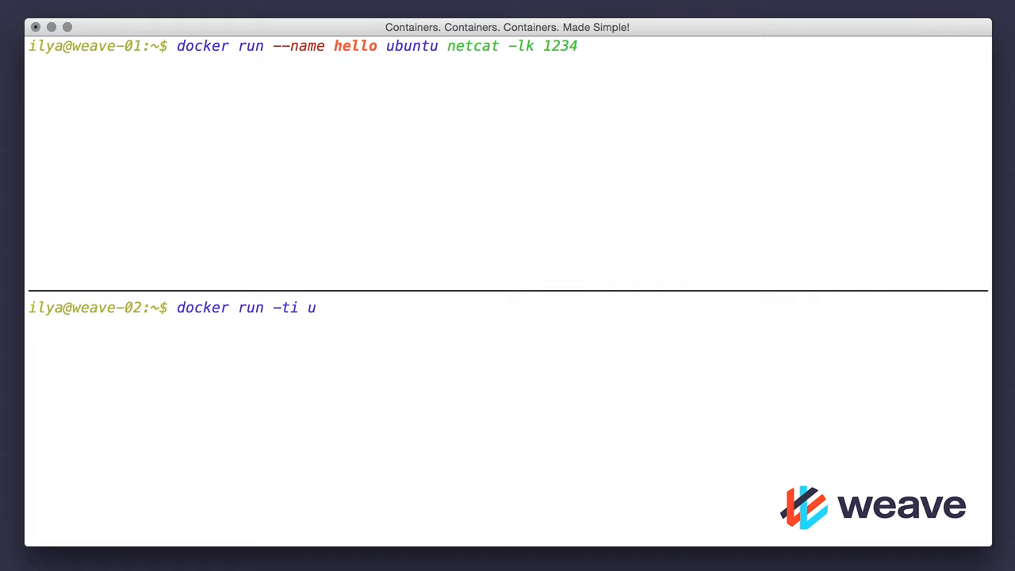
{"action": "type", "text": "buntu"}
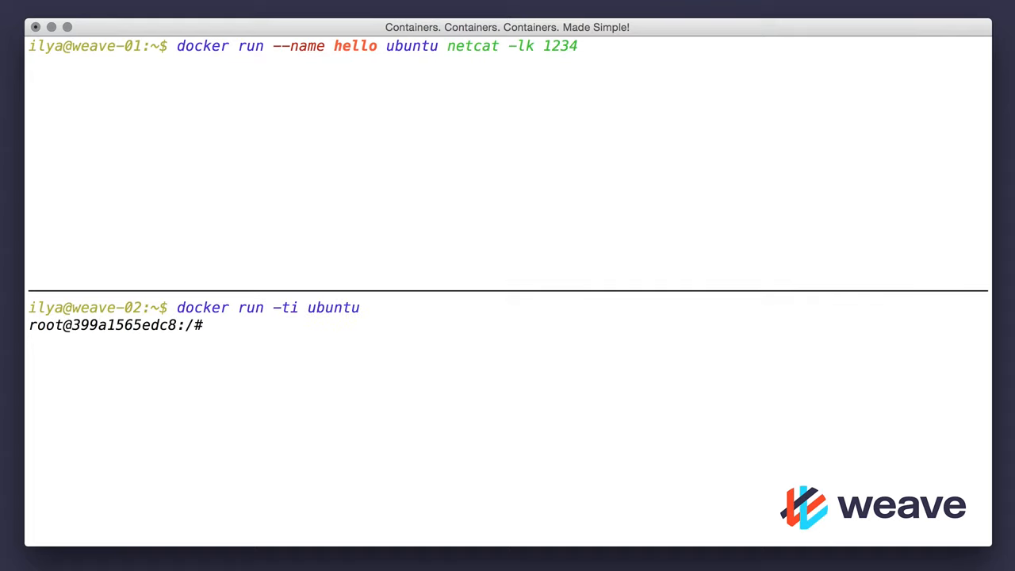
{"action": "type", "text": "pi"}
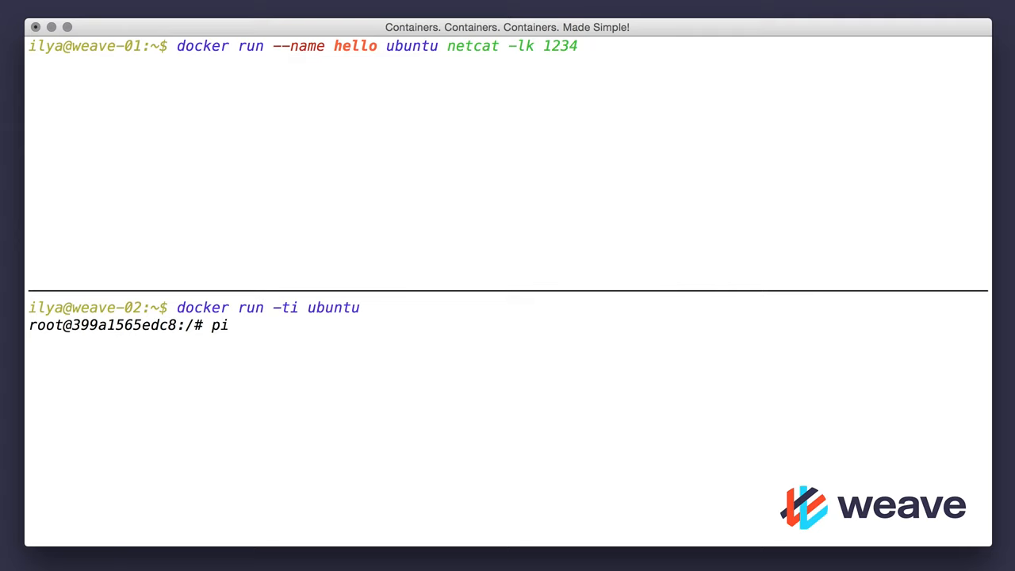
{"action": "type", "text": "ng -c1 hello"}
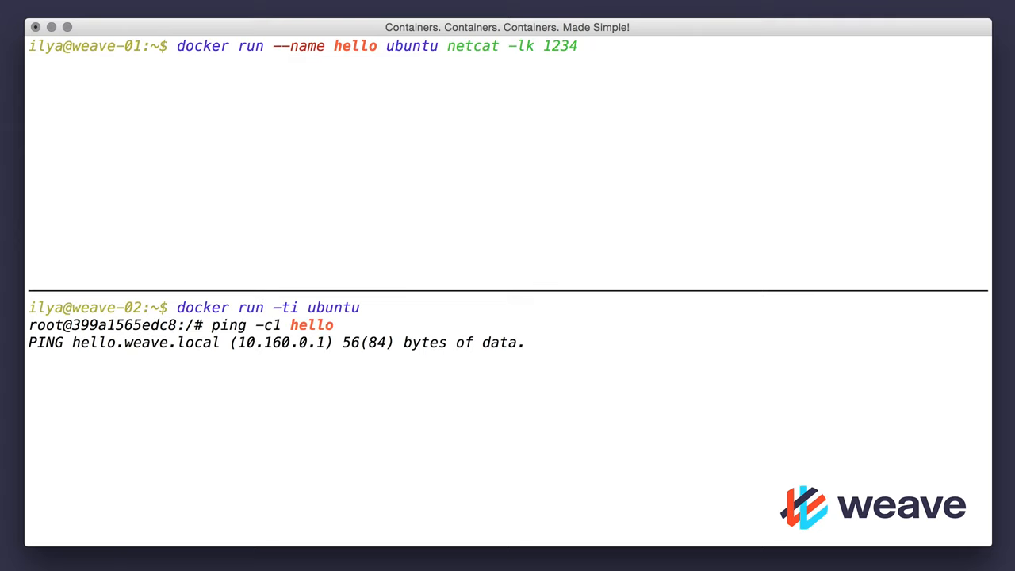
{"action": "type", "text": "edc8:/# e"}
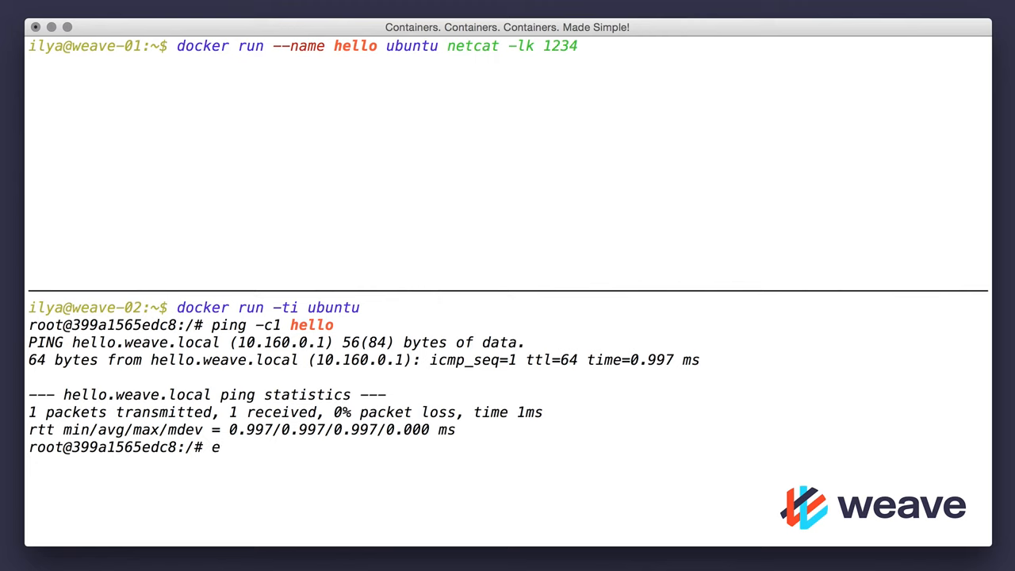
{"action": "type", "text": "cho 'Hell"}
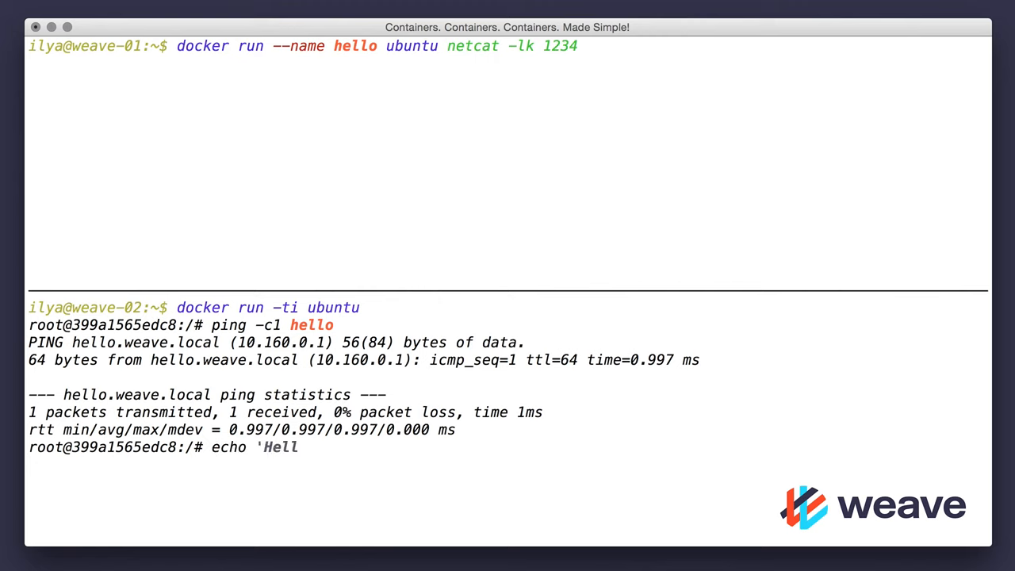
{"action": "type", "text": "o, Weave!"}
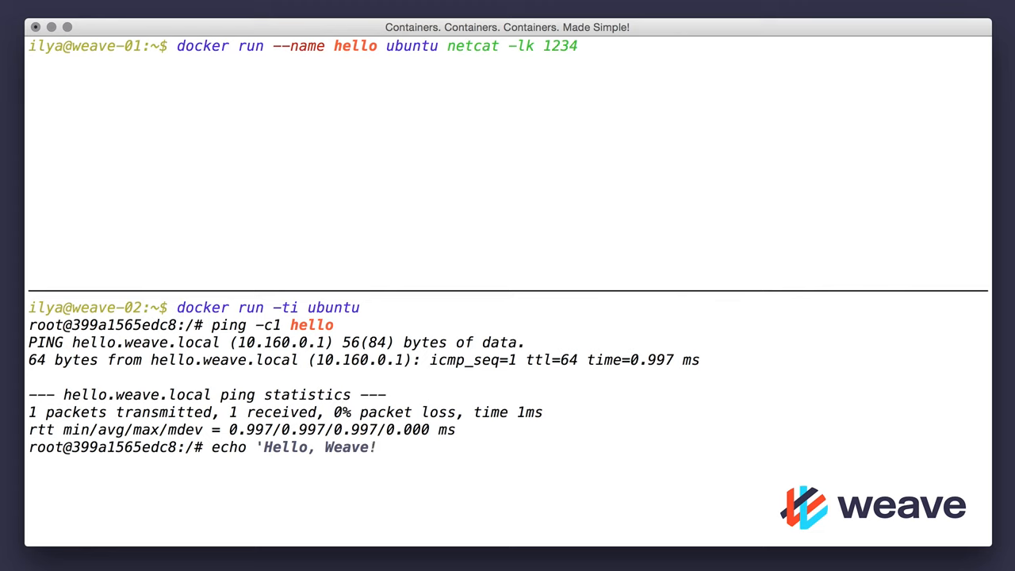
{"action": "type", "text": "' | netcat"}
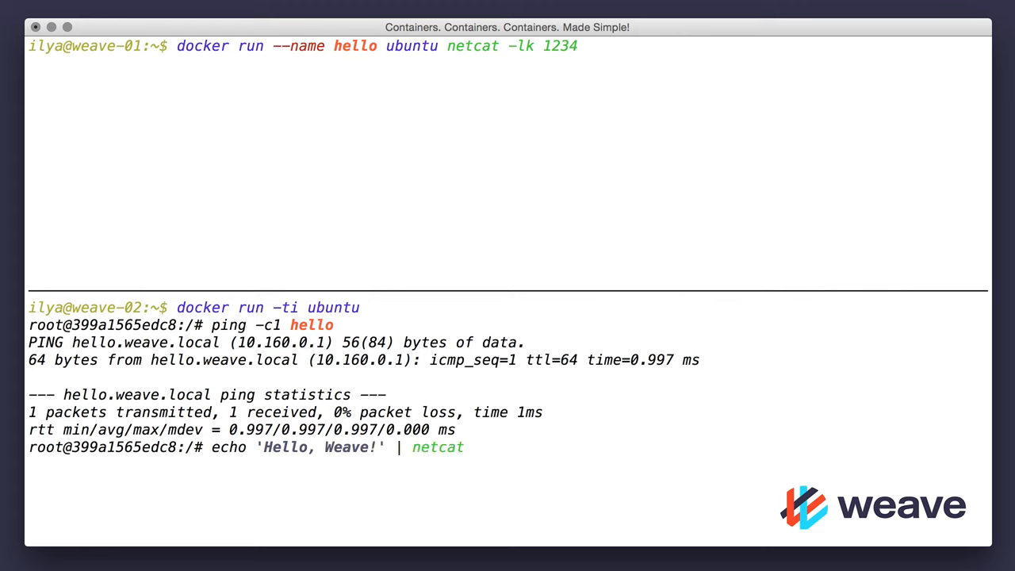
{"action": "type", "text": "hello 1"}
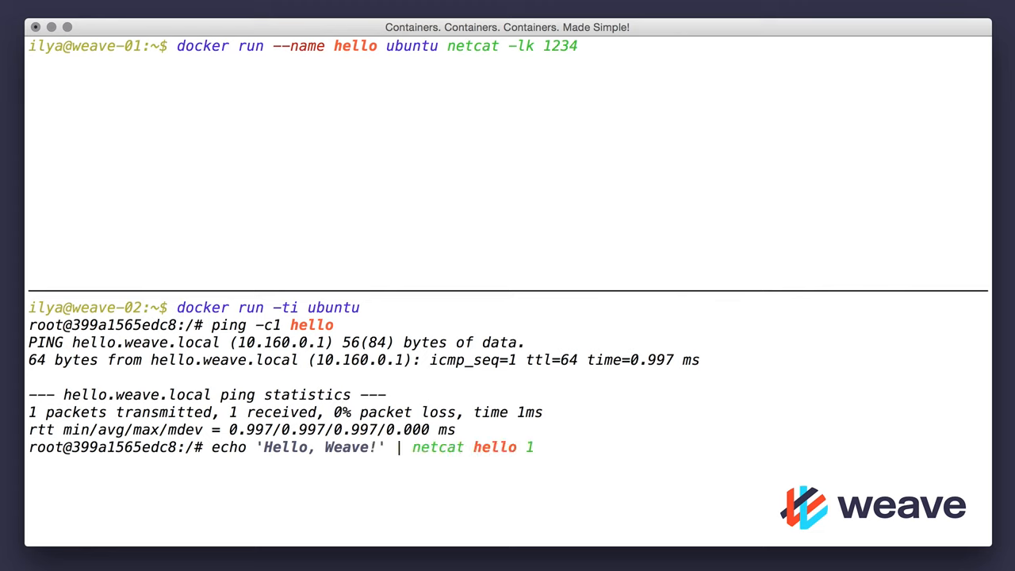